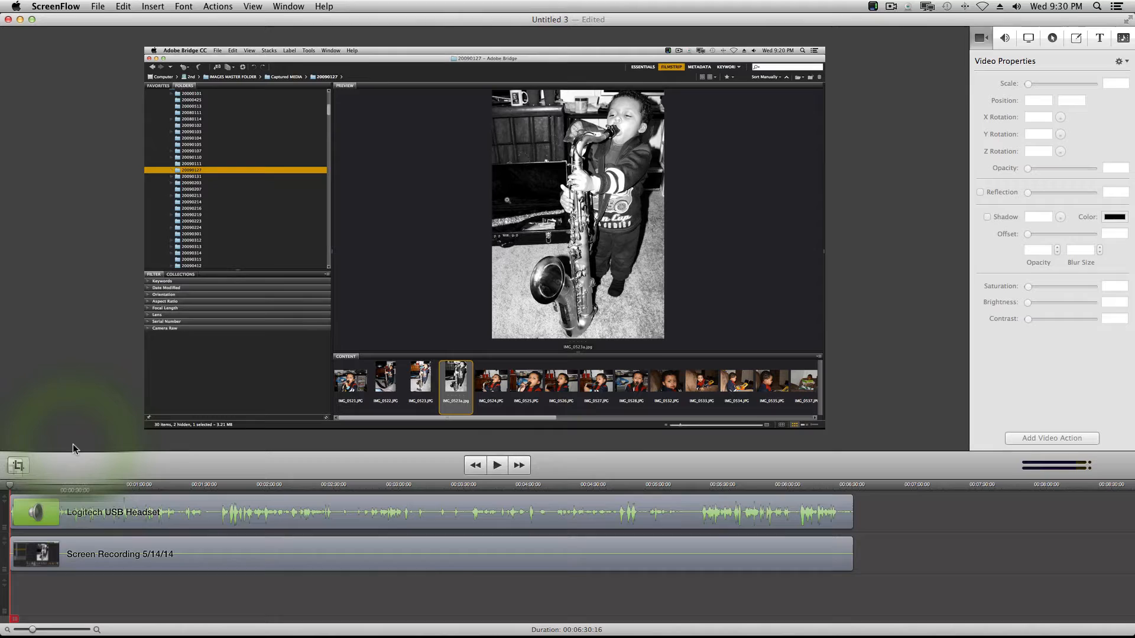
# Play the screen recording from the beginning to review it.
pyautogui.click(497, 465)
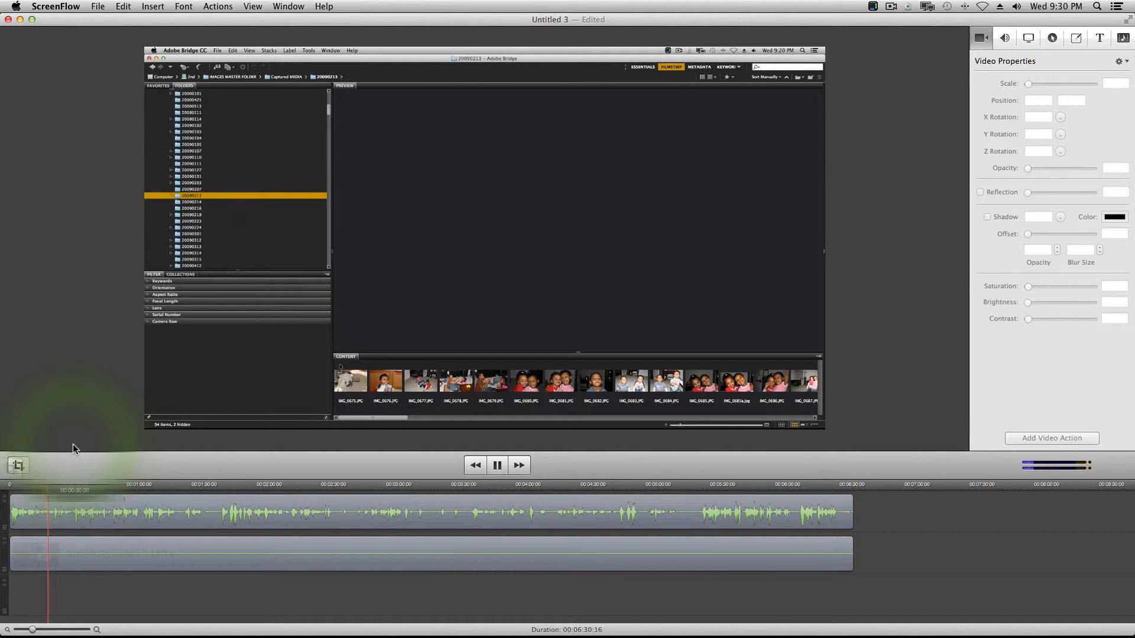
pyautogui.click(350, 381)
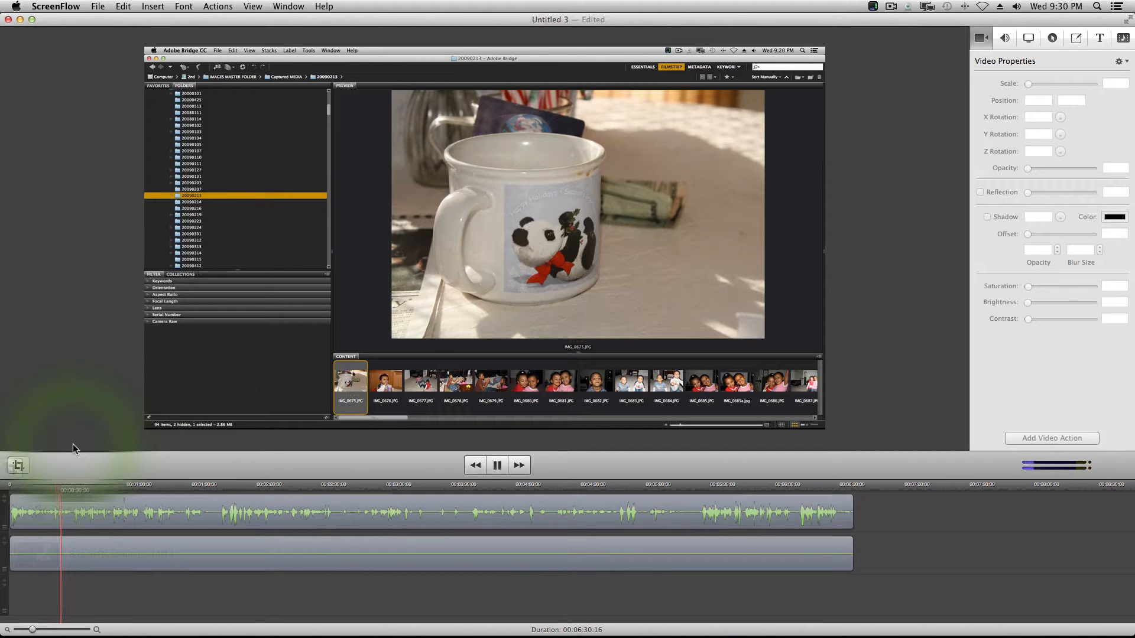
pyautogui.rightClick(351, 379)
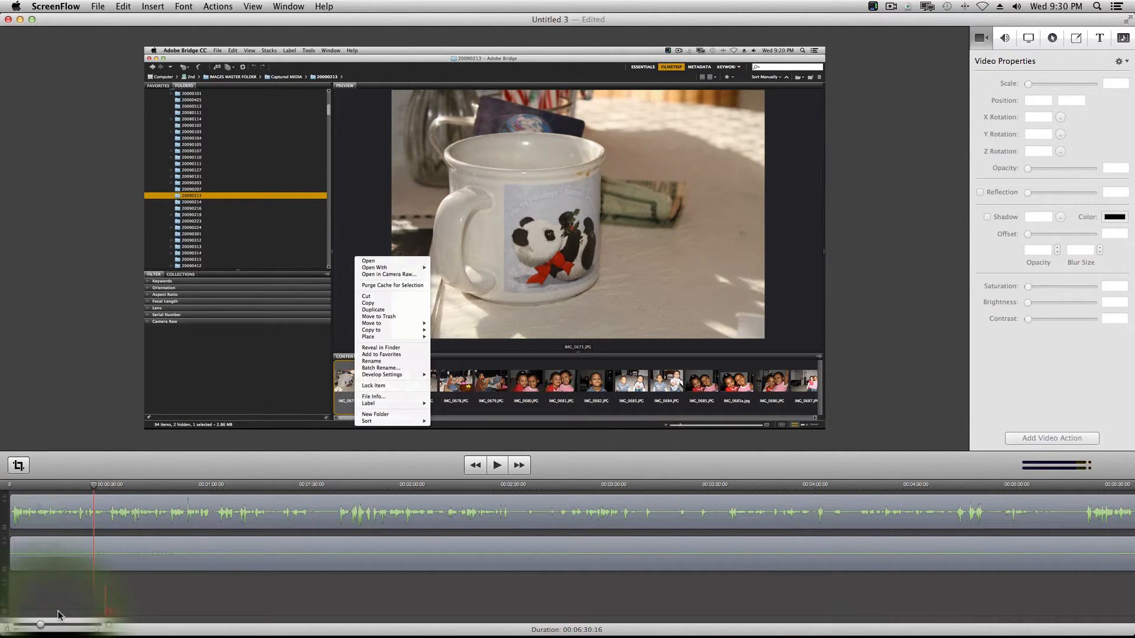
# Park the playhead at about 00:00:19, just before the spoken pause.
pyautogui.click(496, 465)
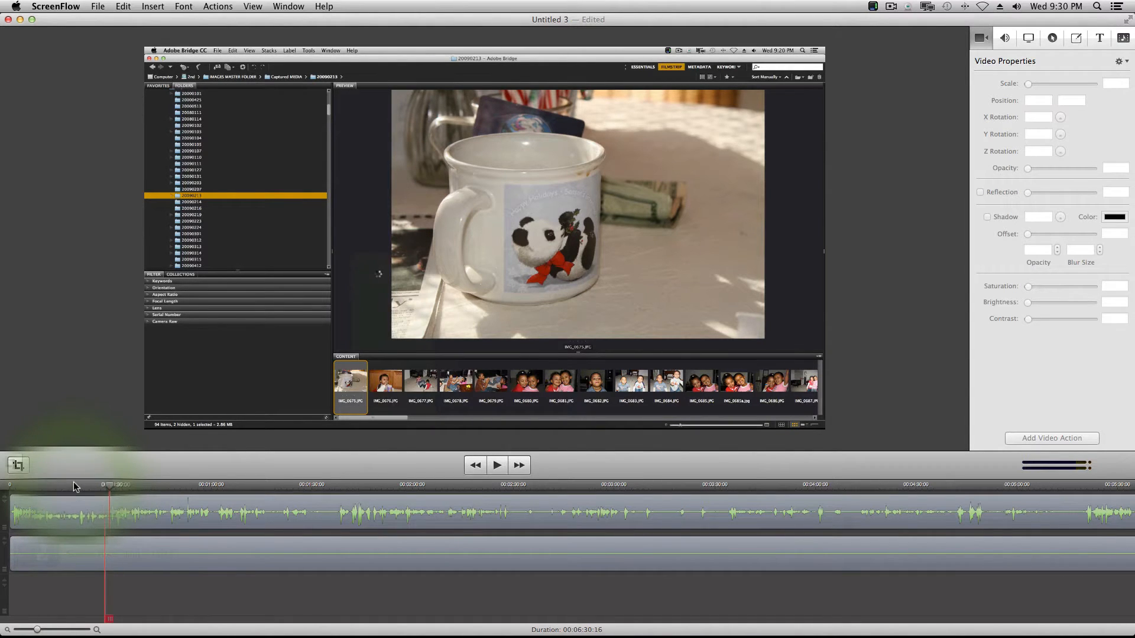
pyautogui.click(496, 465)
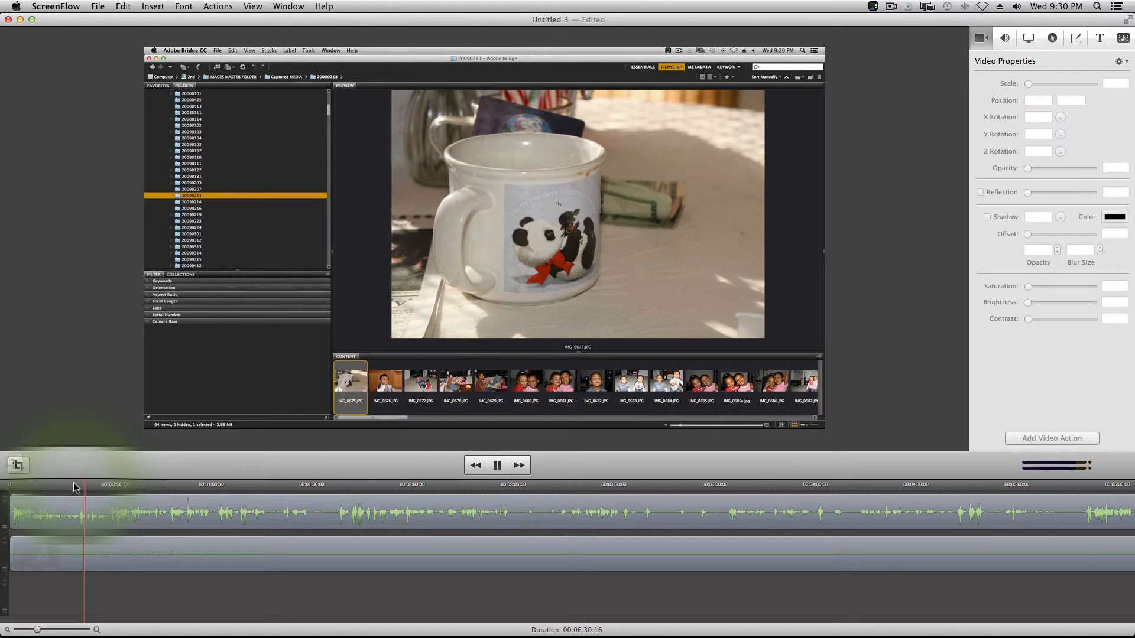
pyautogui.click(497, 465)
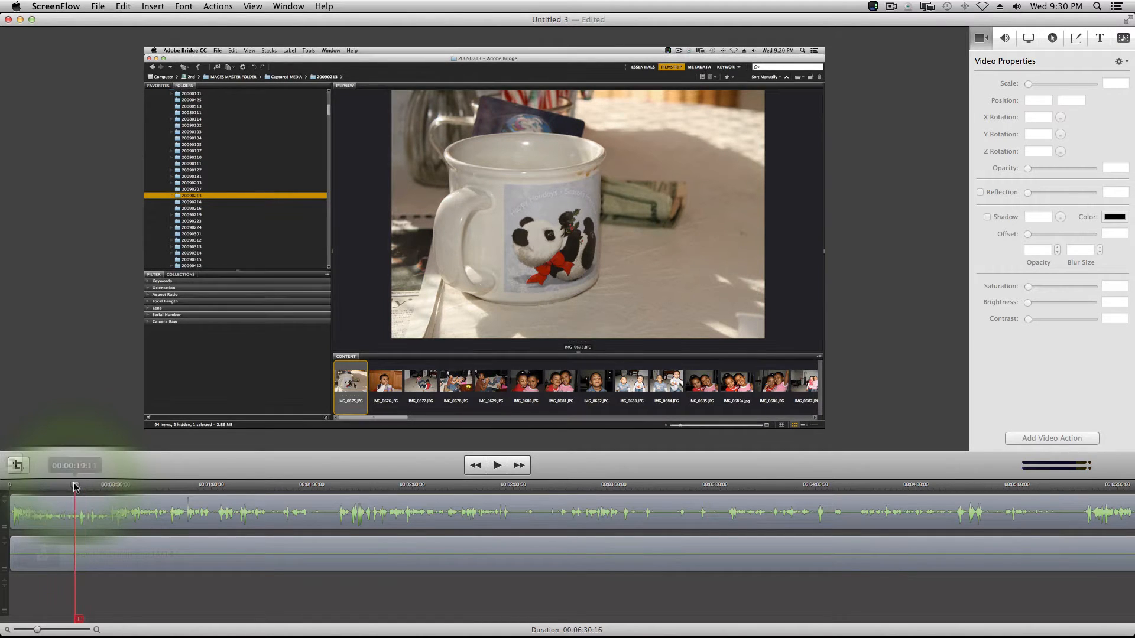
pyautogui.click(497, 465)
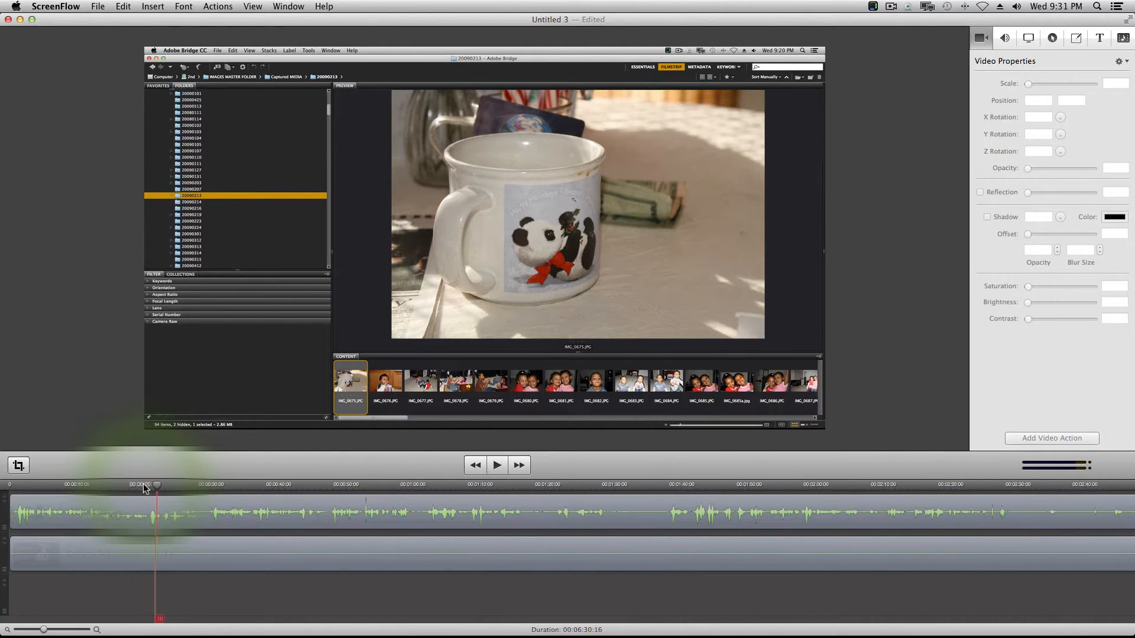
pyautogui.moveTo(145, 485); pyautogui.dragTo(159, 485)
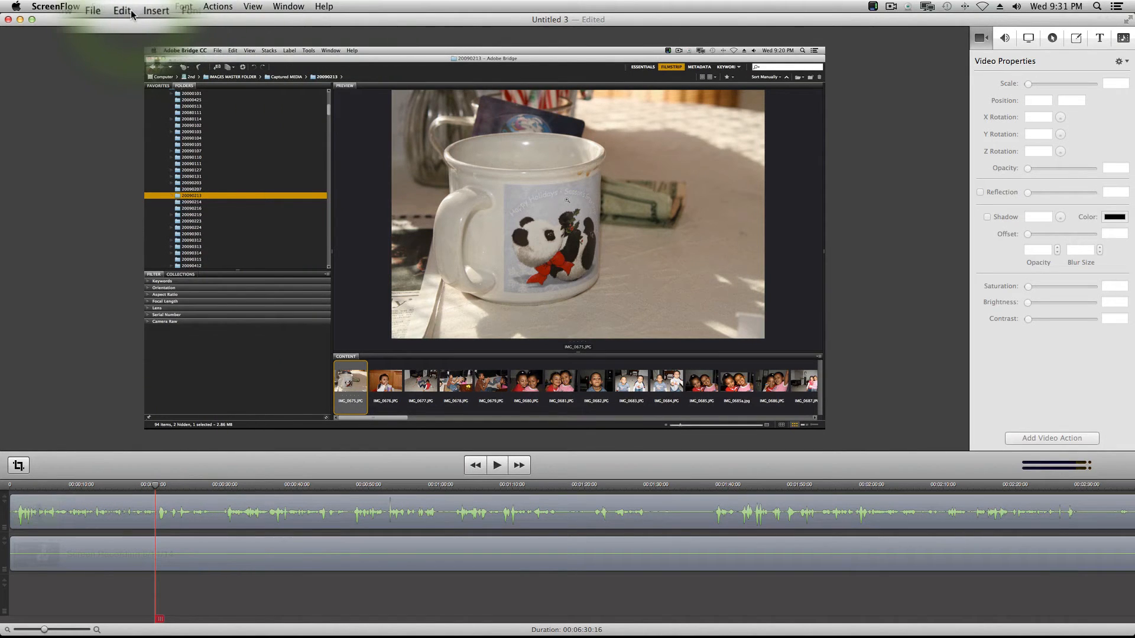
# Browse the Edit, Insert and File menus, then select the audio and screen recording clips.
pyautogui.click(121, 10)
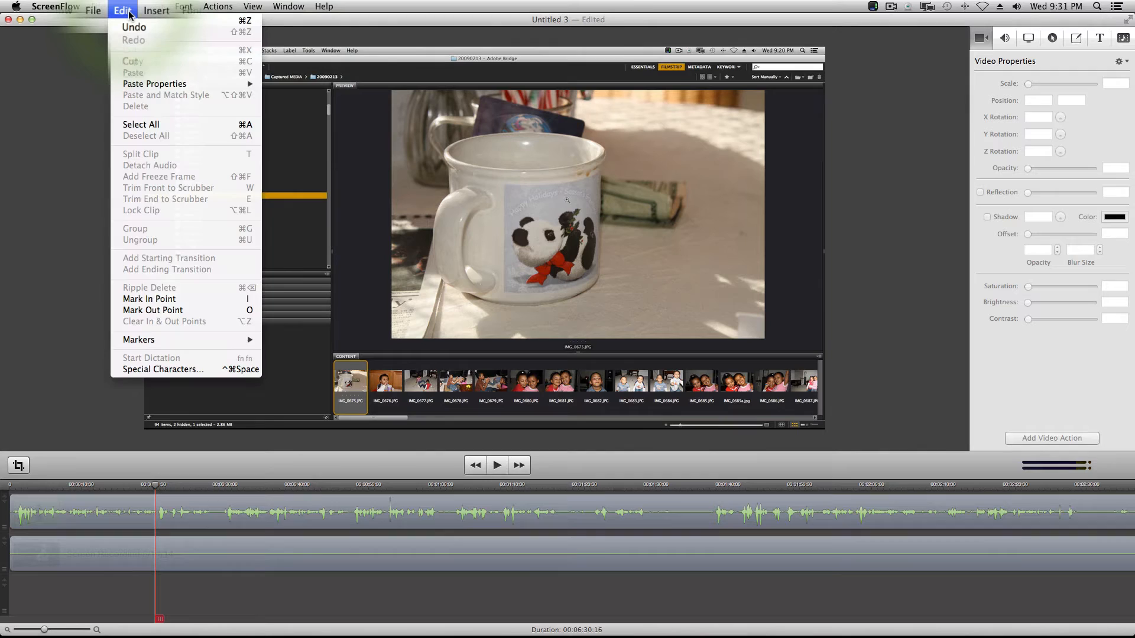
pyautogui.click(156, 10)
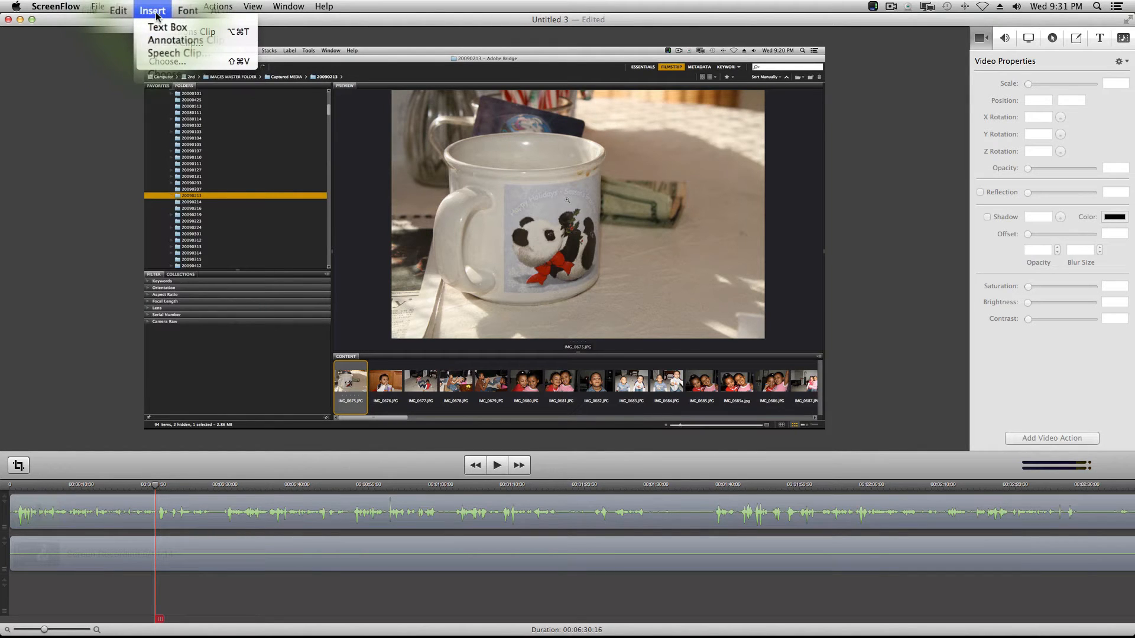
pyautogui.click(99, 10)
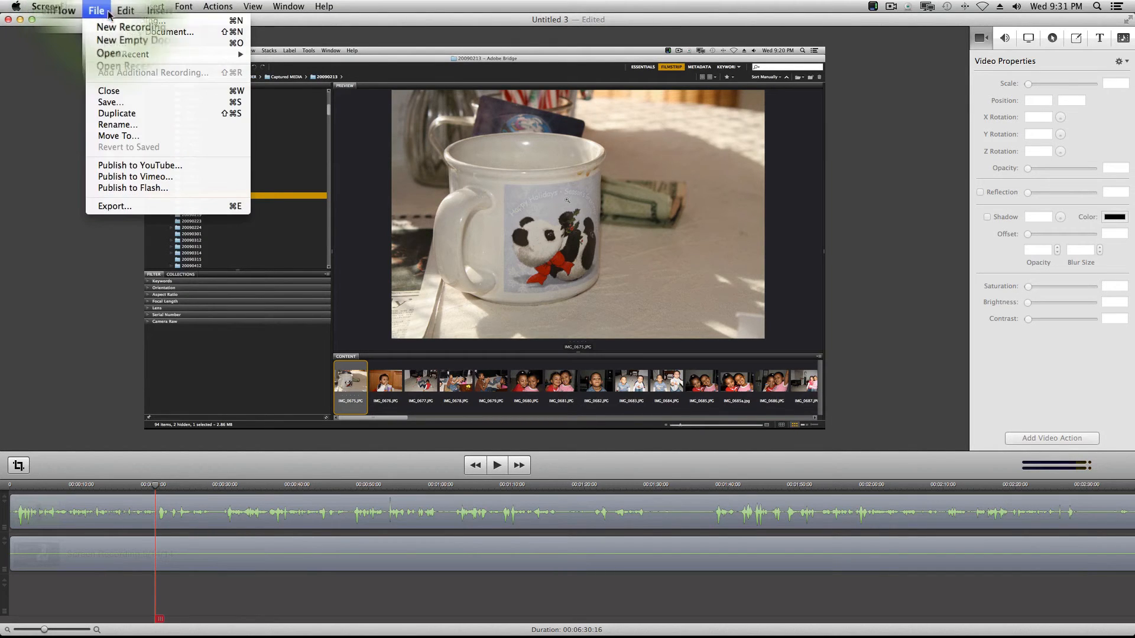
pyautogui.click(155, 10)
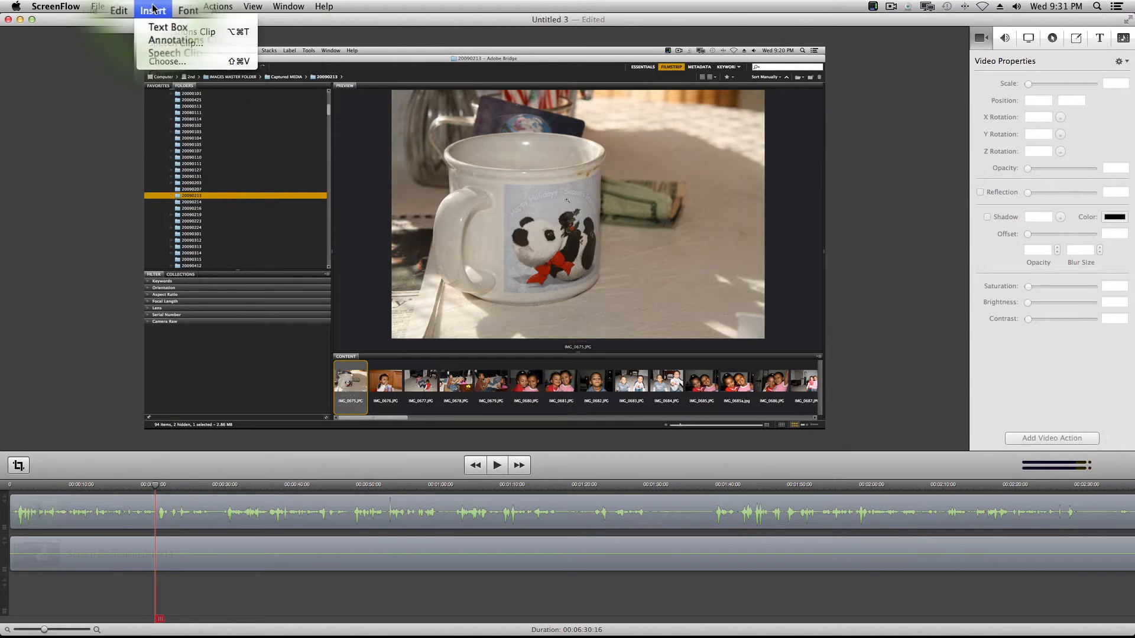
pyautogui.click(121, 10)
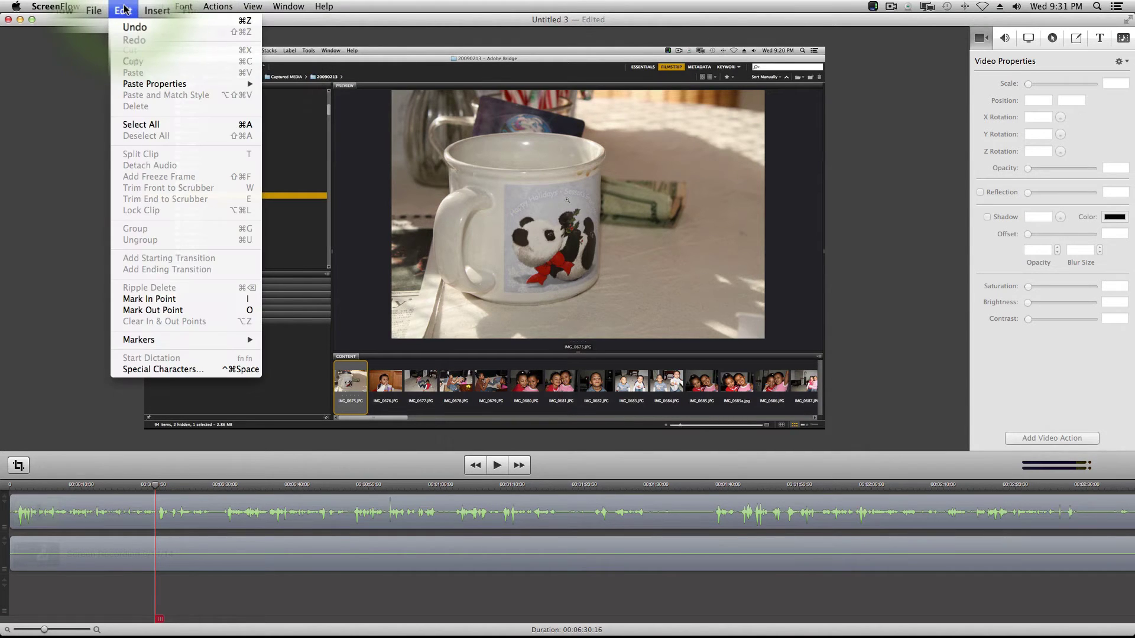
pyautogui.click(77, 9)
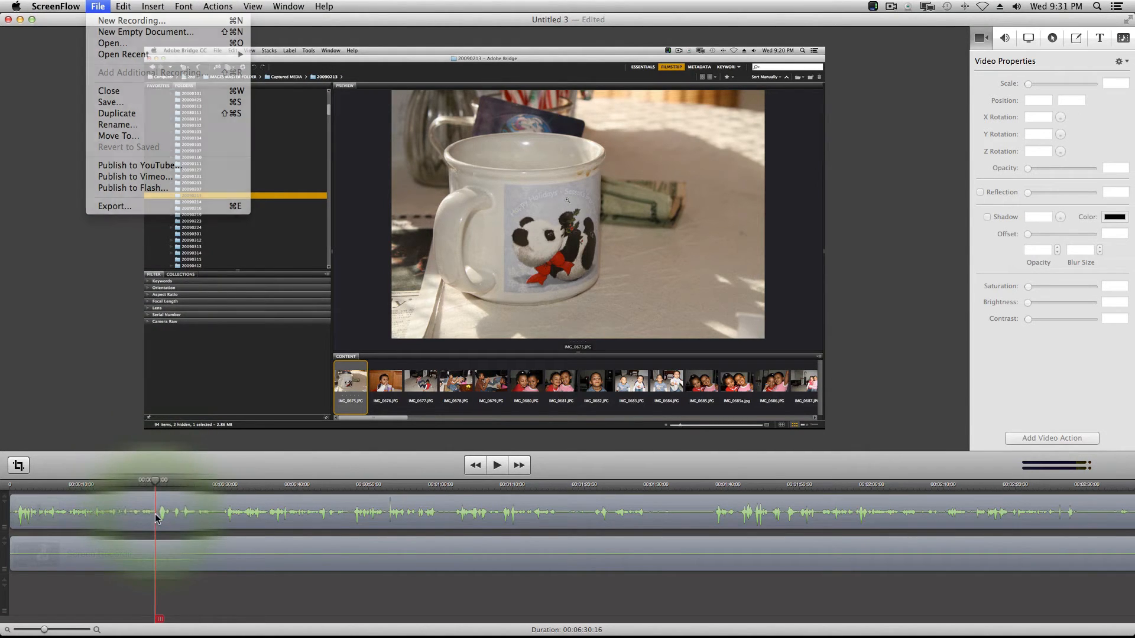
pyautogui.click(167, 546)
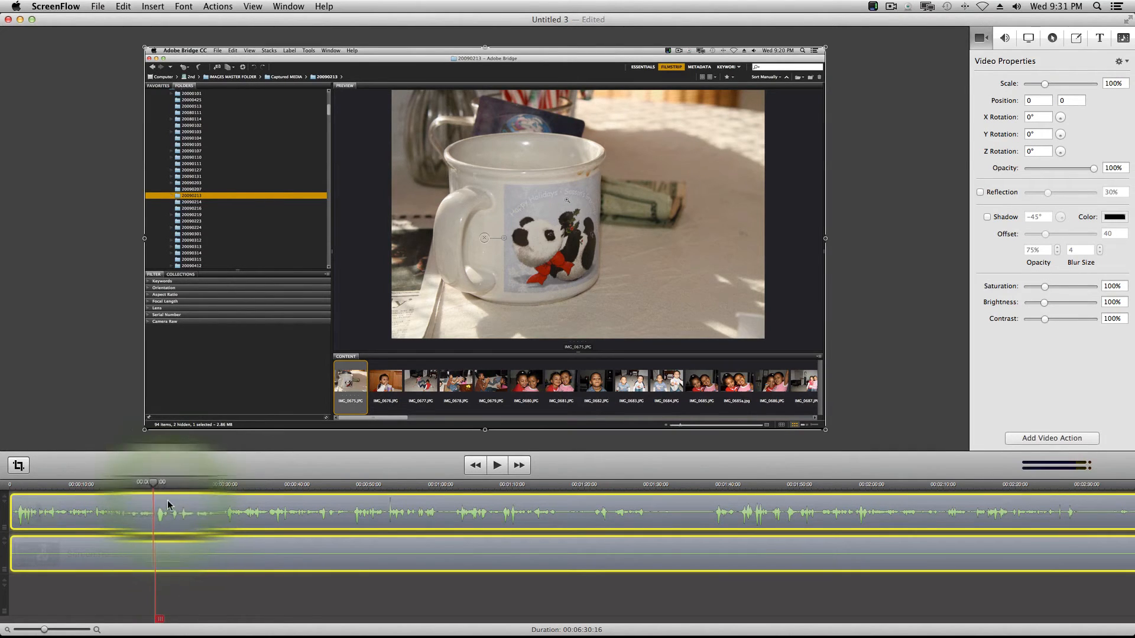
# Split both clips at the 19-second playhead with Split Clip, then play to hear the pause.
pyautogui.click(125, 7)
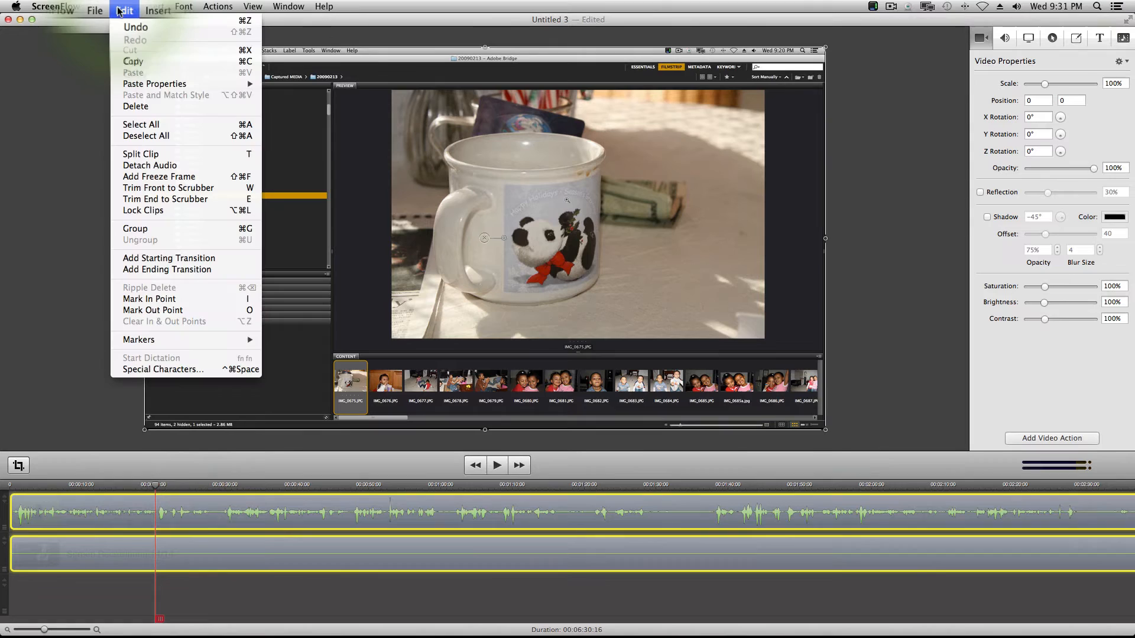
pyautogui.moveTo(151, 169)
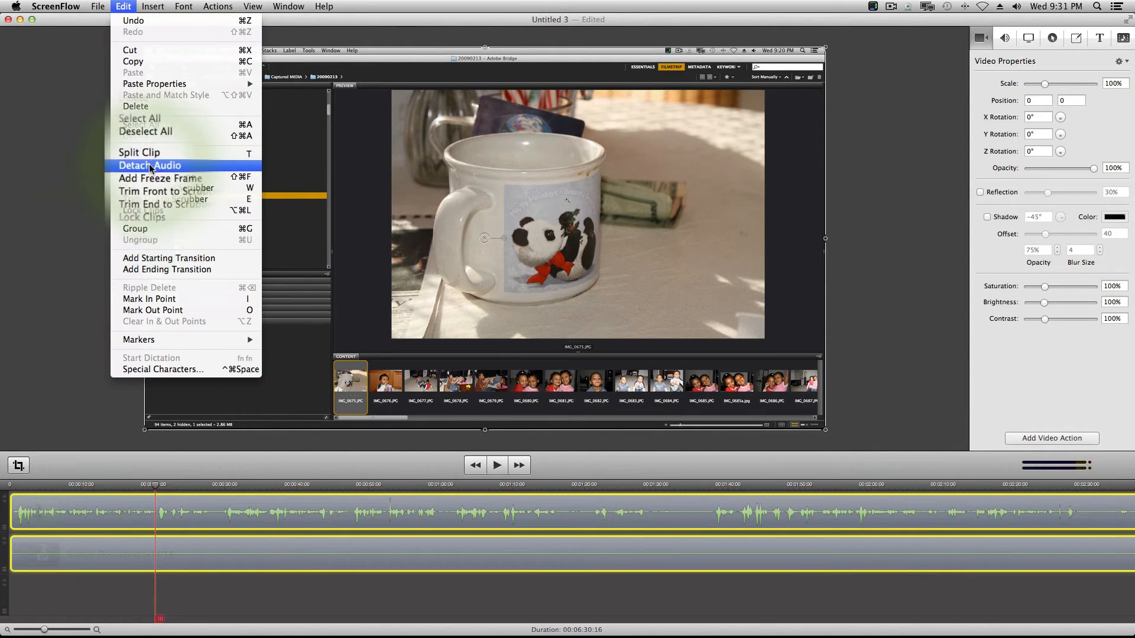
pyautogui.moveTo(156, 160)
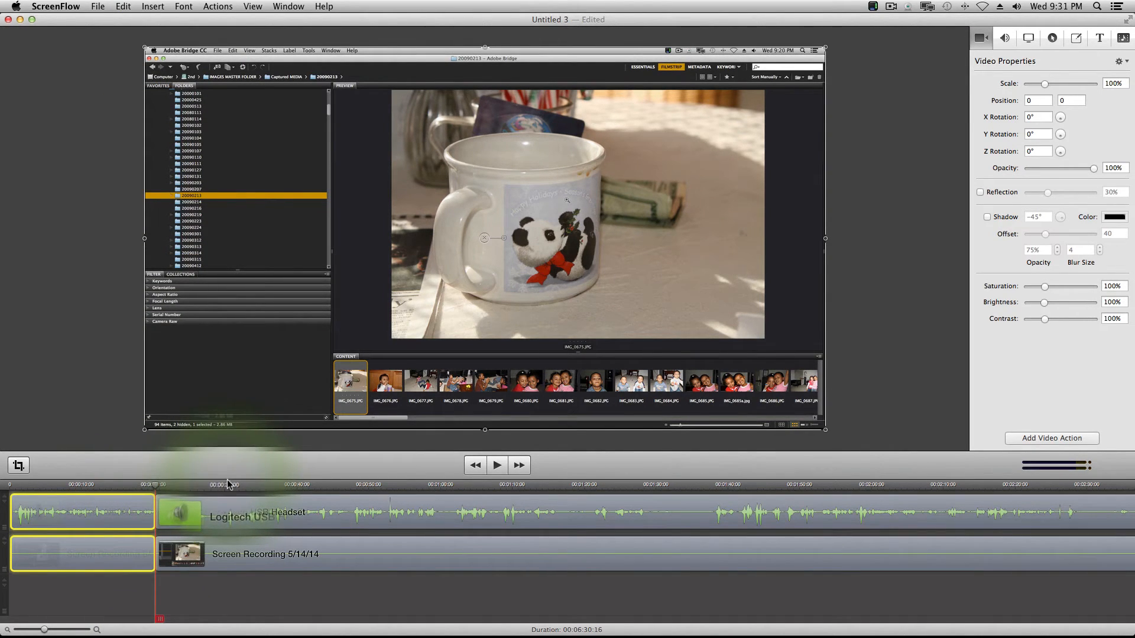
pyautogui.click(497, 465)
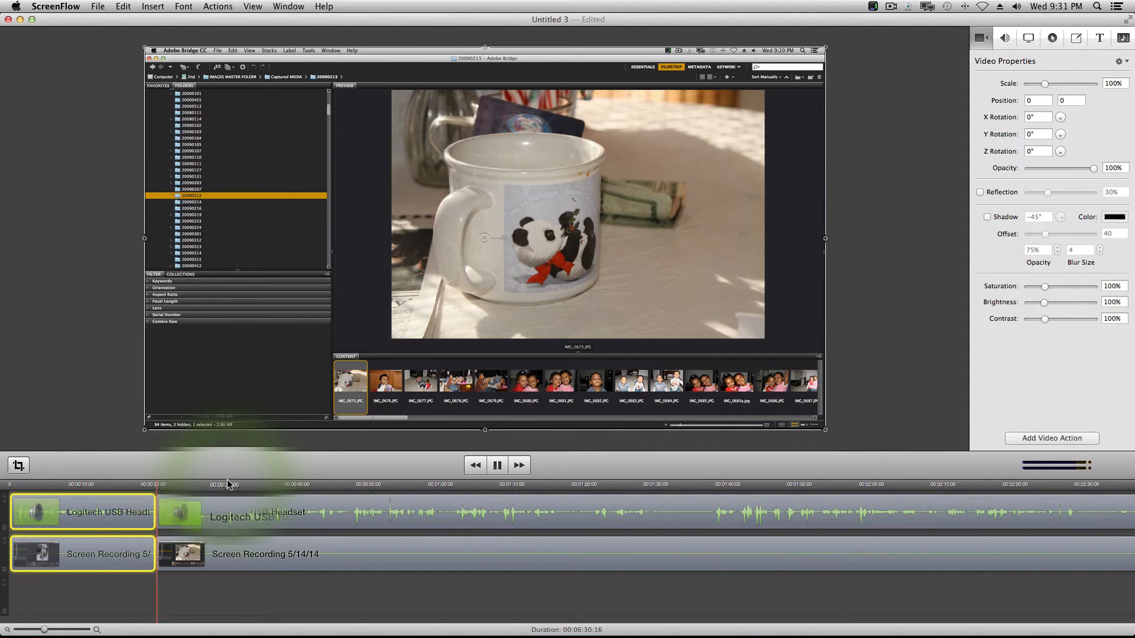
pyautogui.click(497, 465)
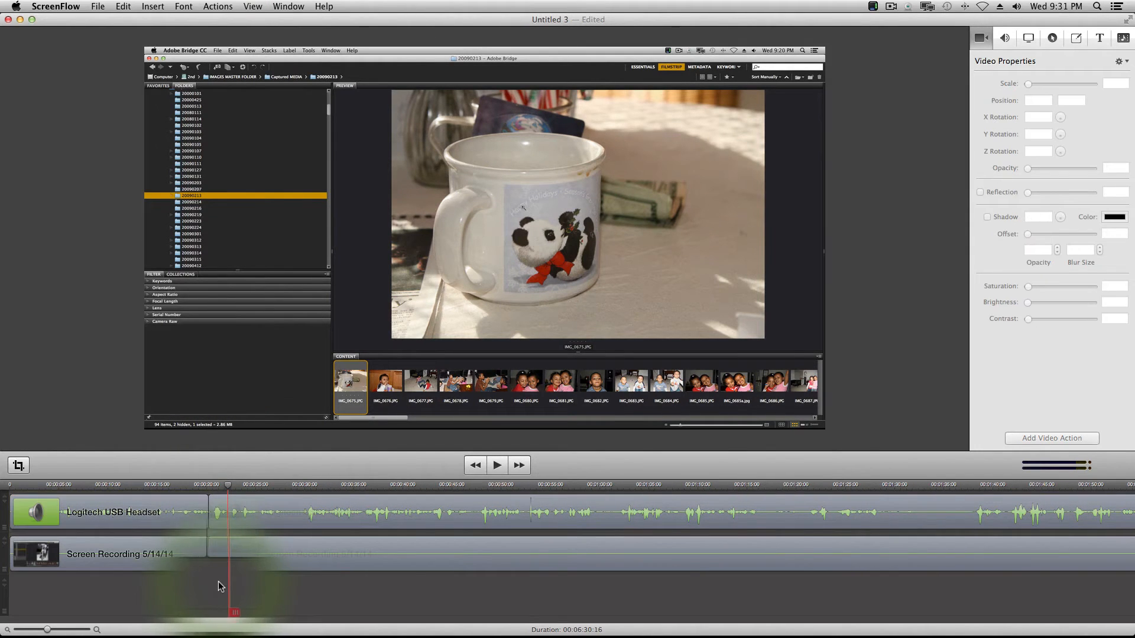
# Delete the split-off pause, bringing duration to 00:06:28:18, and set the edit point at the next pause.
pyautogui.click(216, 514)
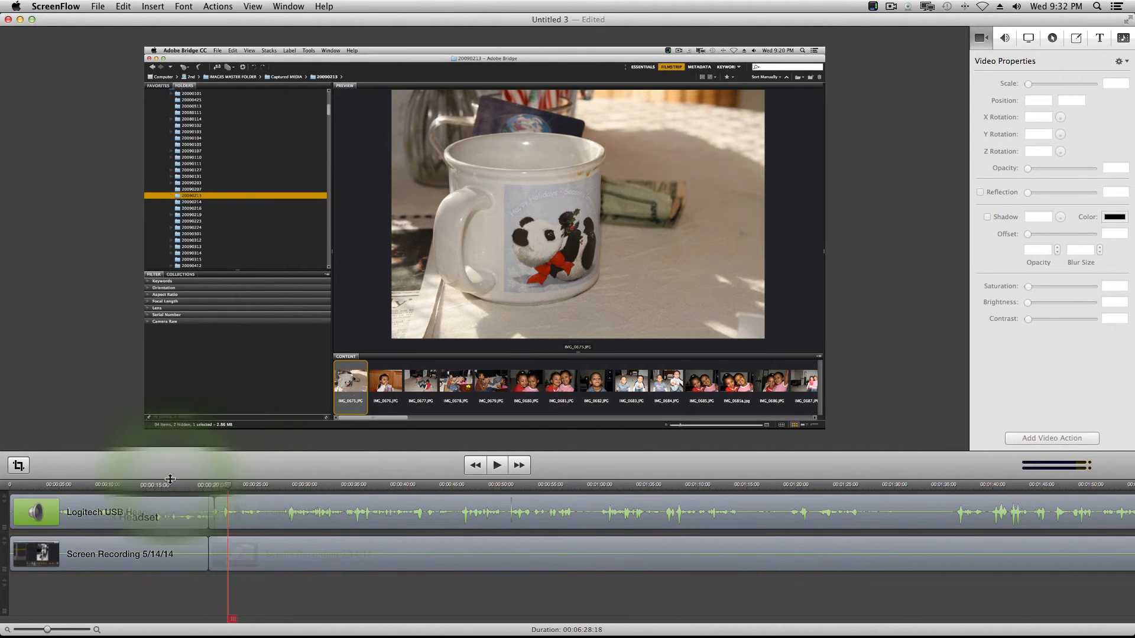
pyautogui.click(497, 465)
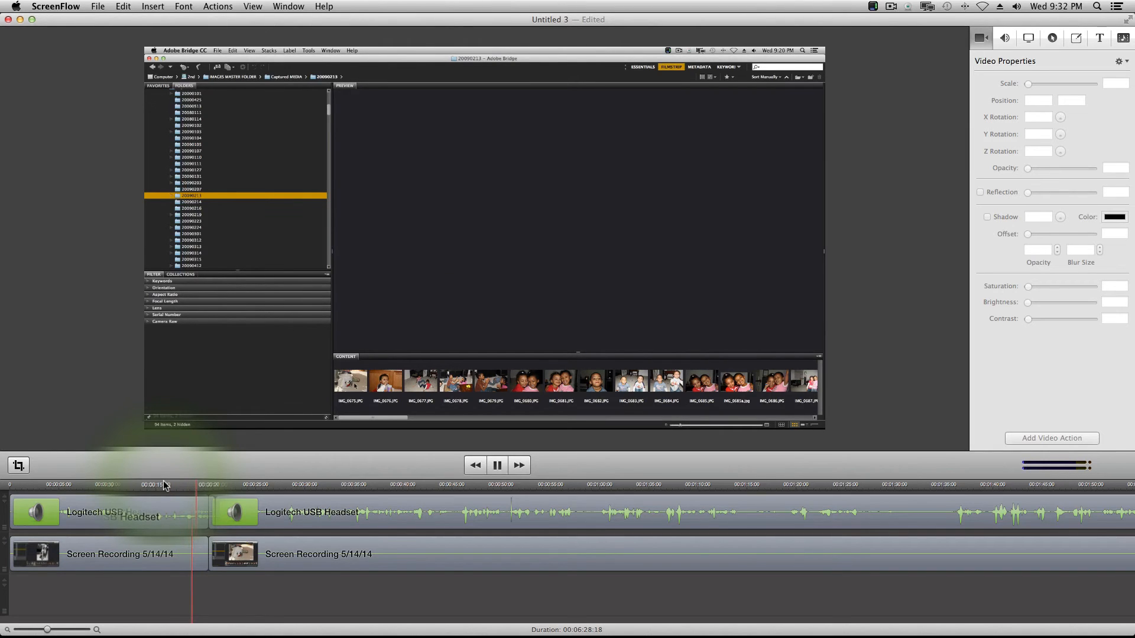
pyautogui.click(350, 380)
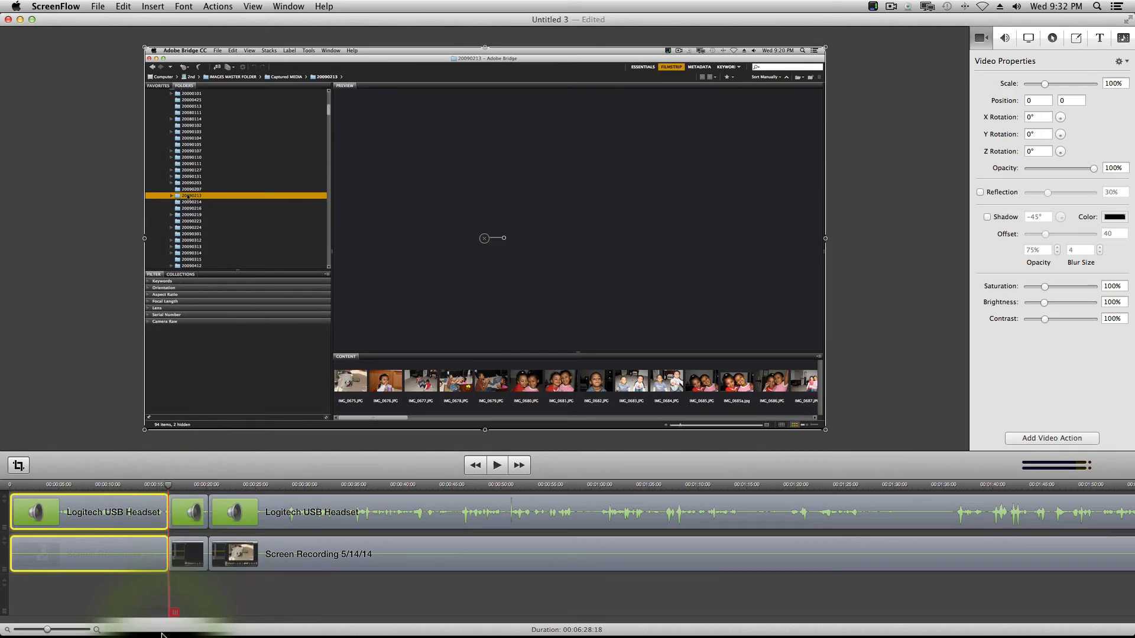
# Delete the second pause section and play back from before the cut to check it.
pyautogui.click(188, 555)
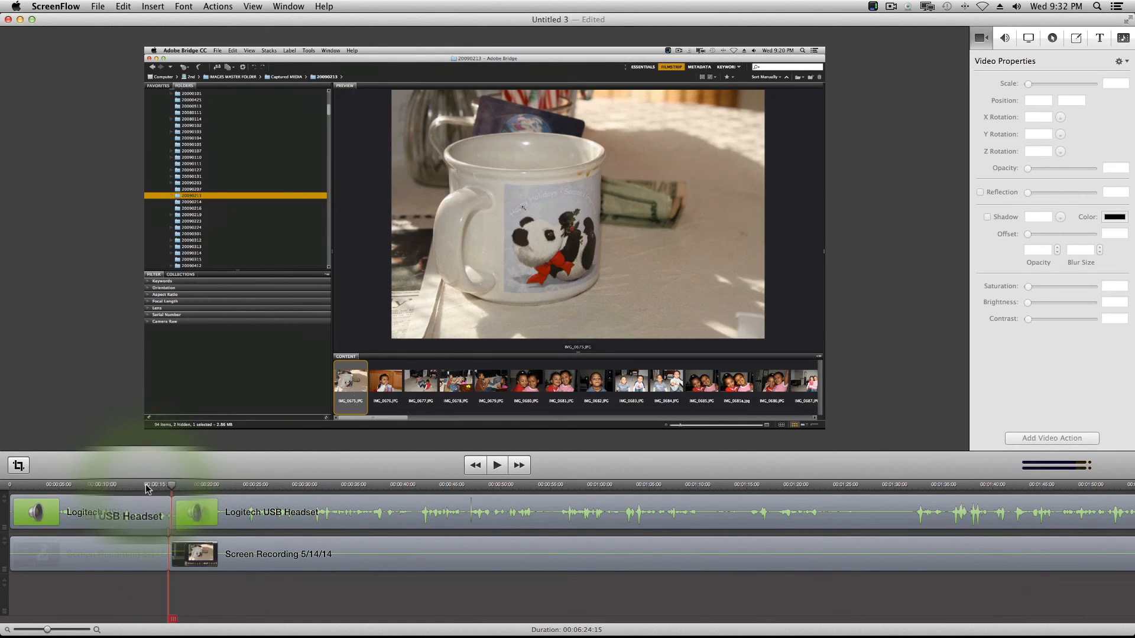
pyautogui.click(497, 465)
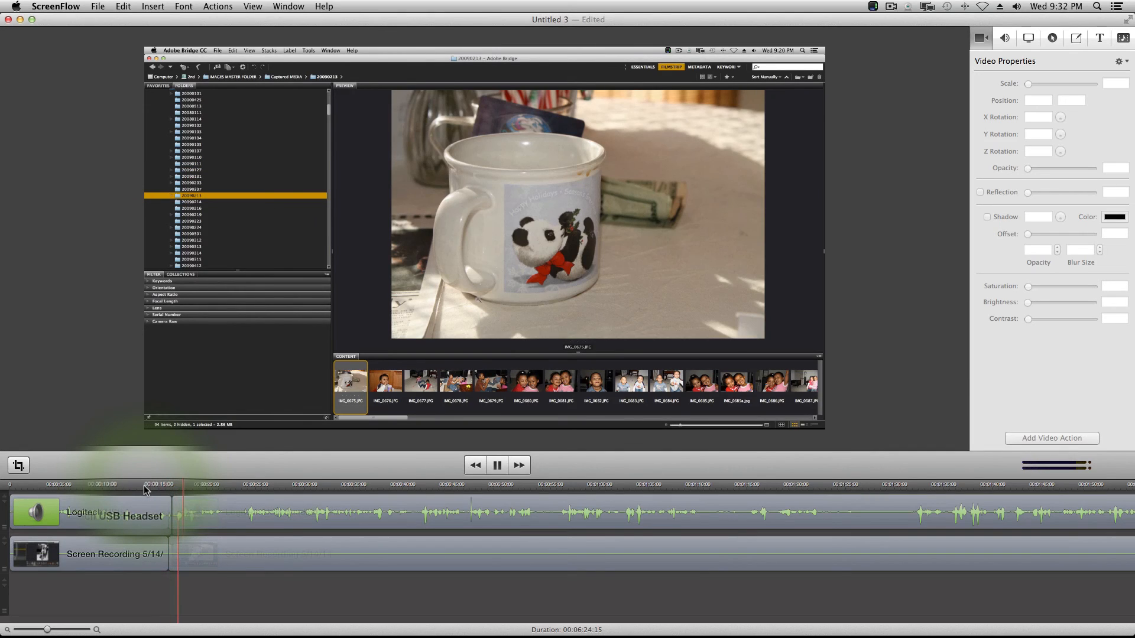
pyautogui.rightClick(351, 381)
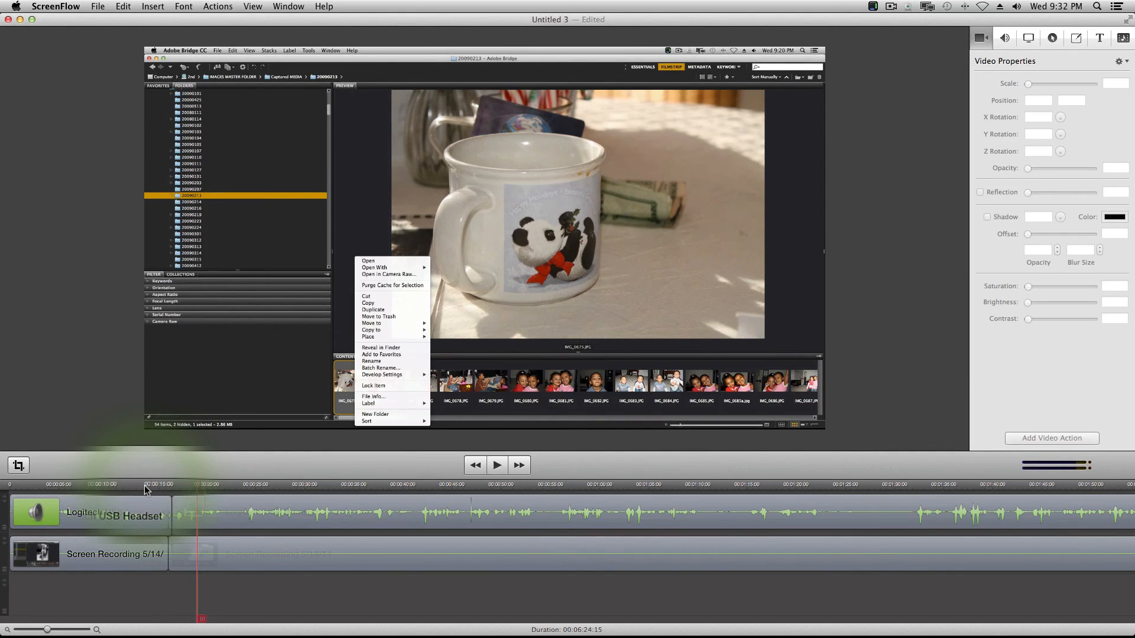